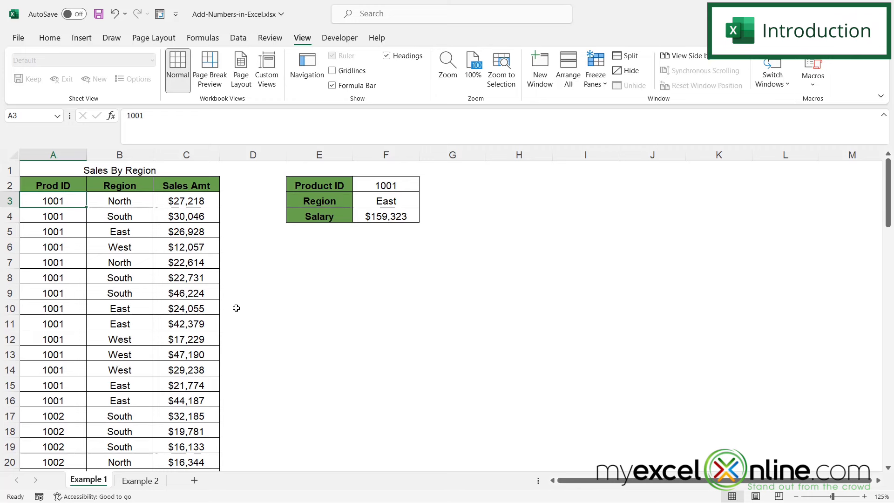
mouse_move(234, 306)
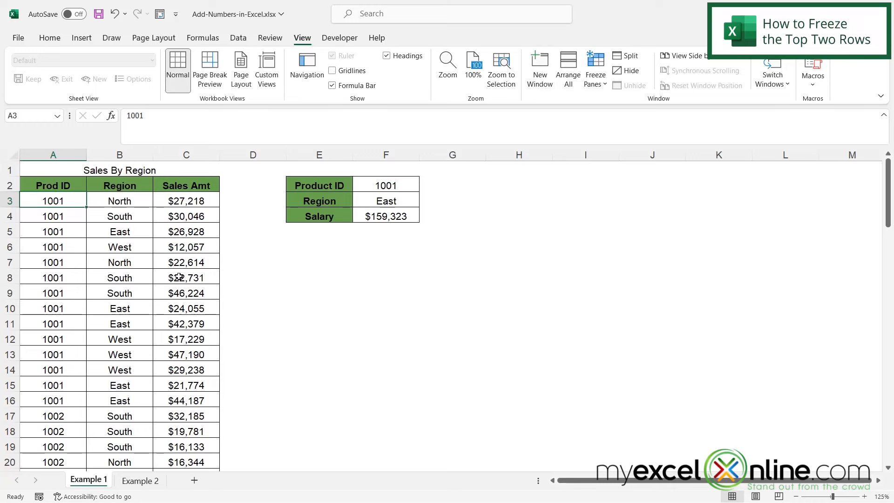
Select cell A3, the first data cell below the title and header rows.
scroll(down, 3)
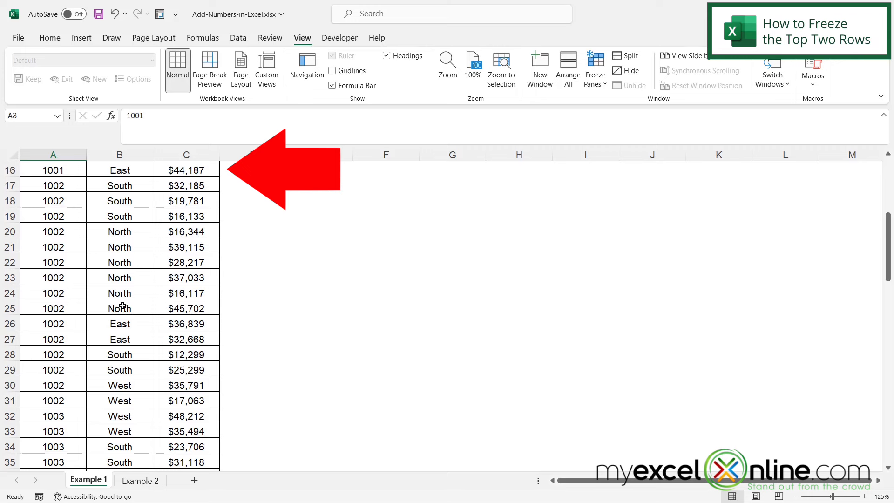
scroll(up, 3)
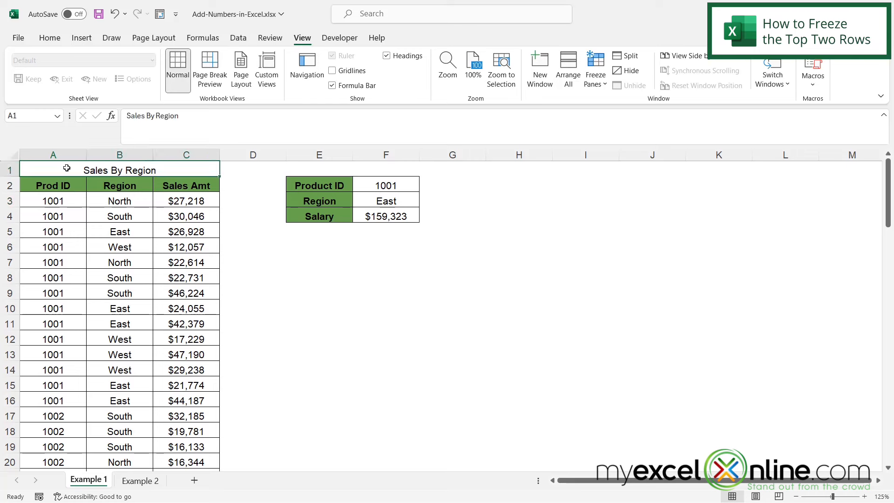
mouse_move(188, 184)
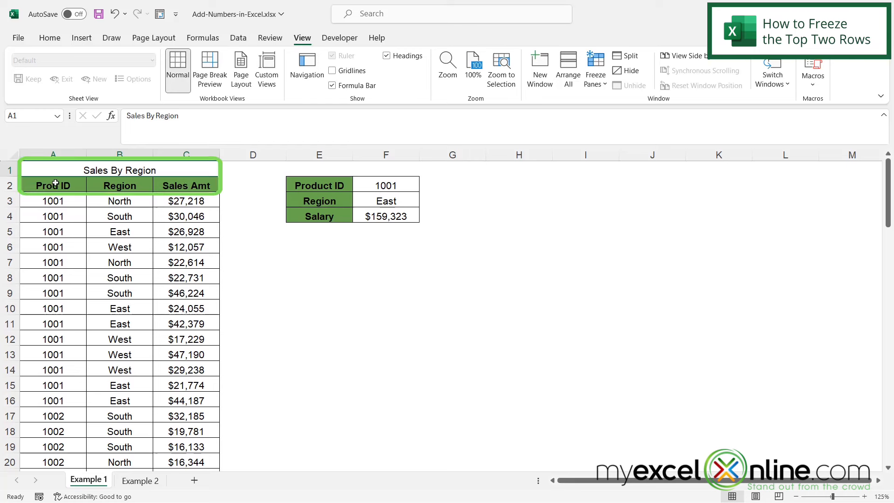
mouse_move(200, 186)
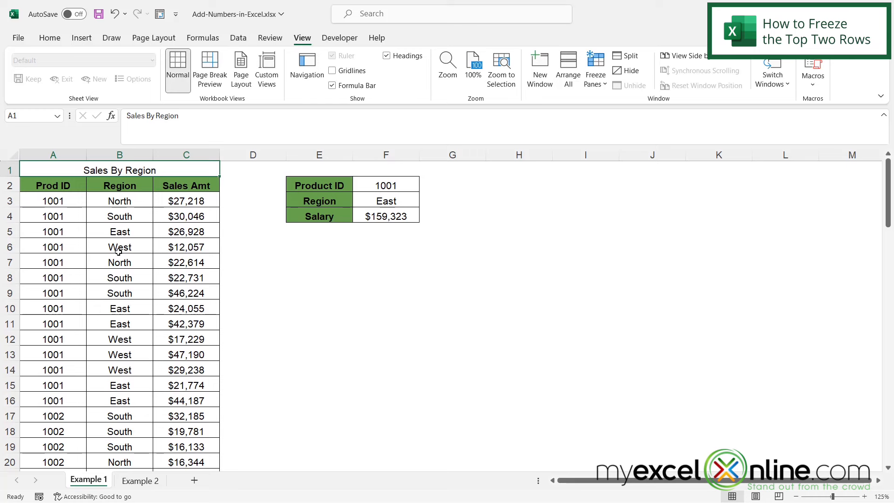
mouse_move(26, 200)
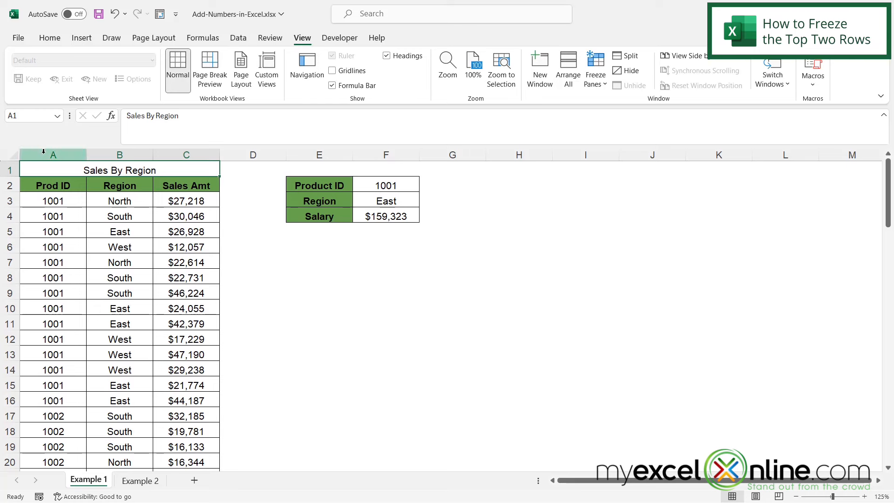
click(54, 200)
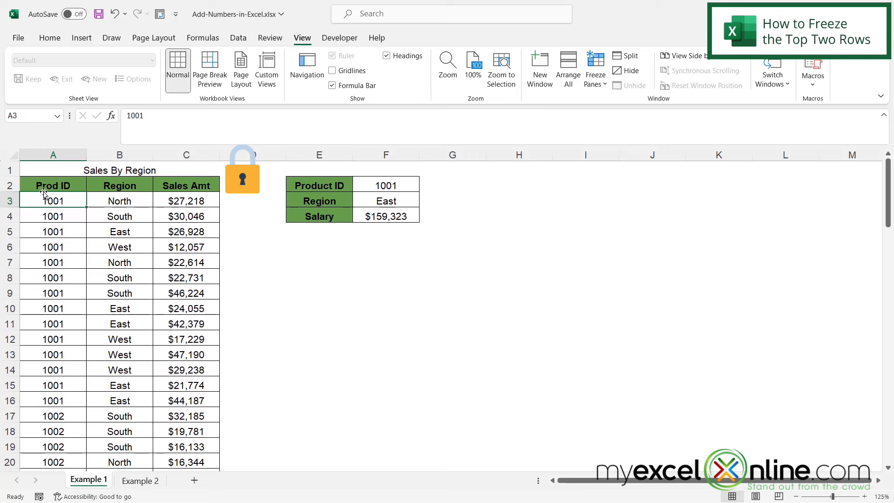
mouse_move(95, 430)
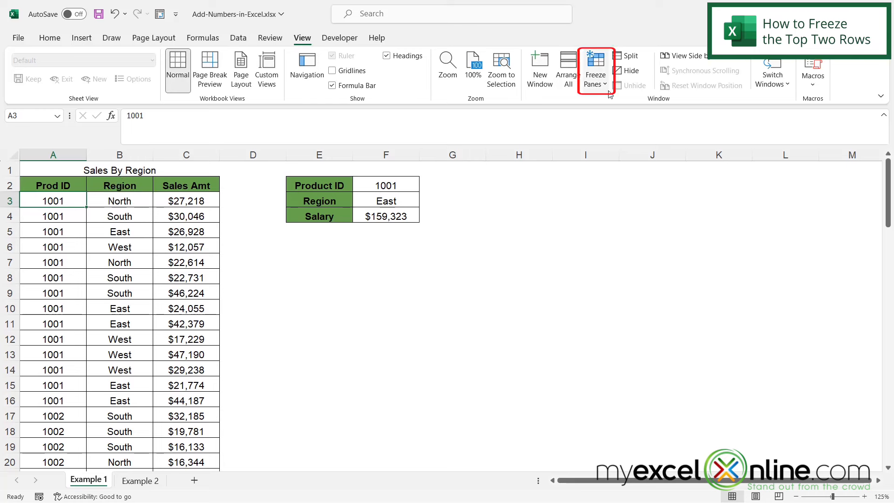
mouse_move(594, 69)
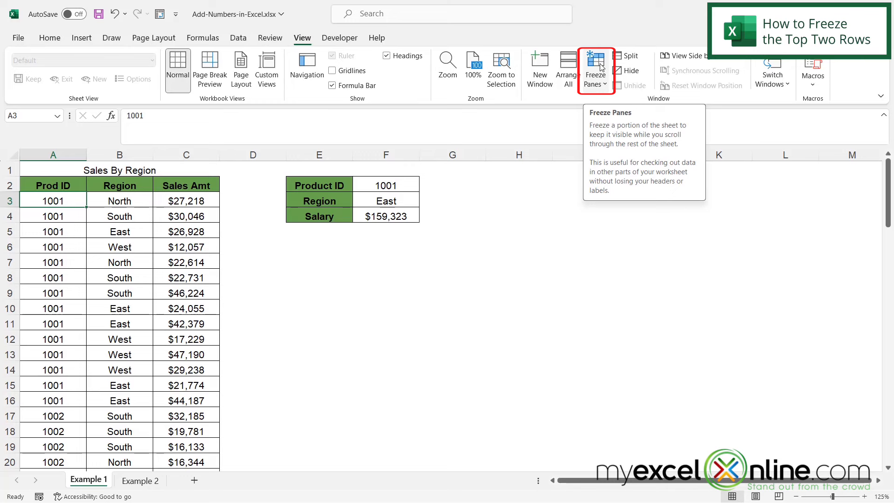
Open the Freeze Panes options on the View tab with A3 active.
click(594, 68)
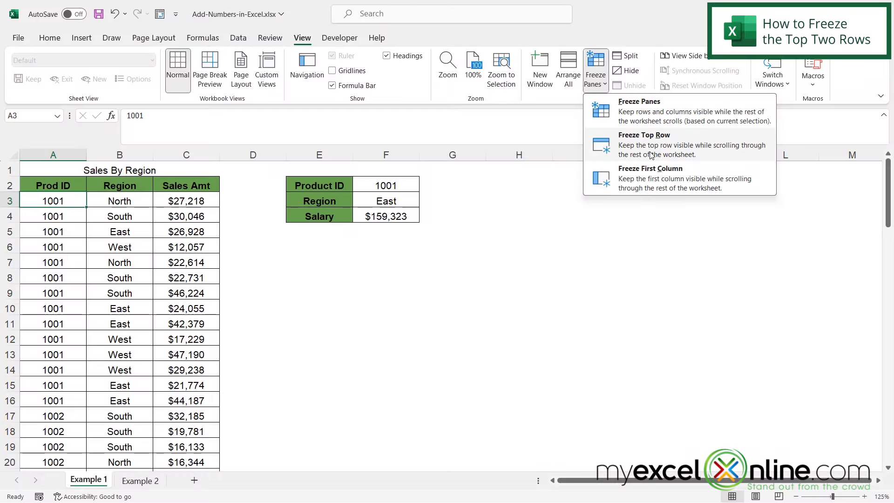
mouse_move(645, 155)
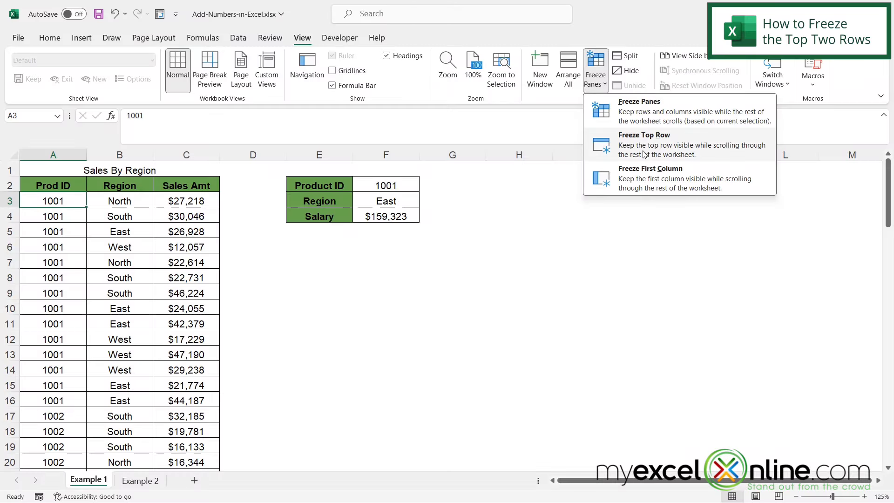
mouse_move(638, 111)
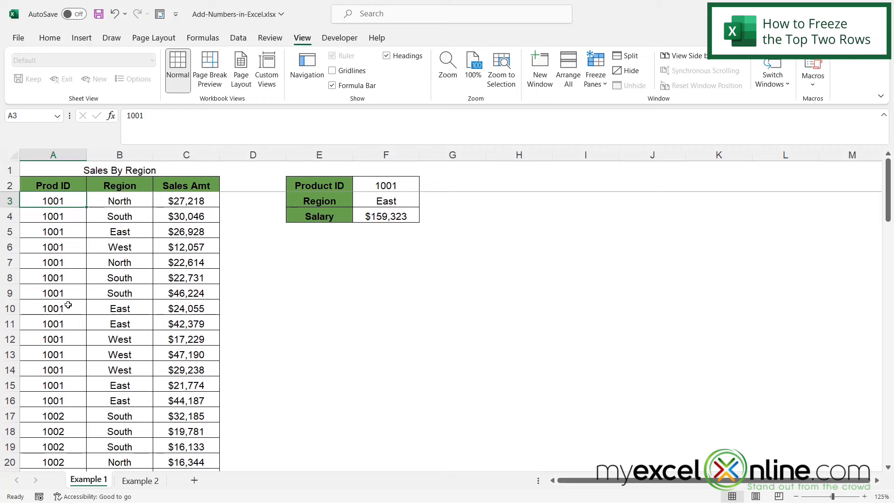
mouse_move(150, 304)
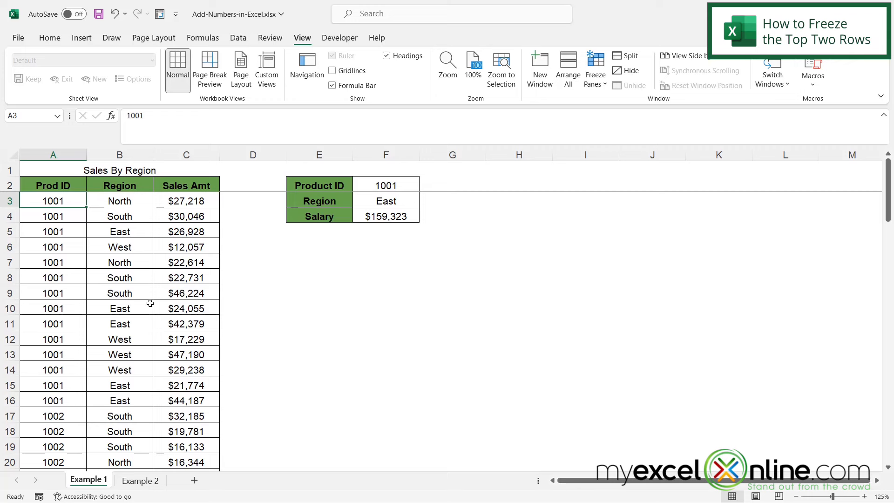
scroll(down, 3)
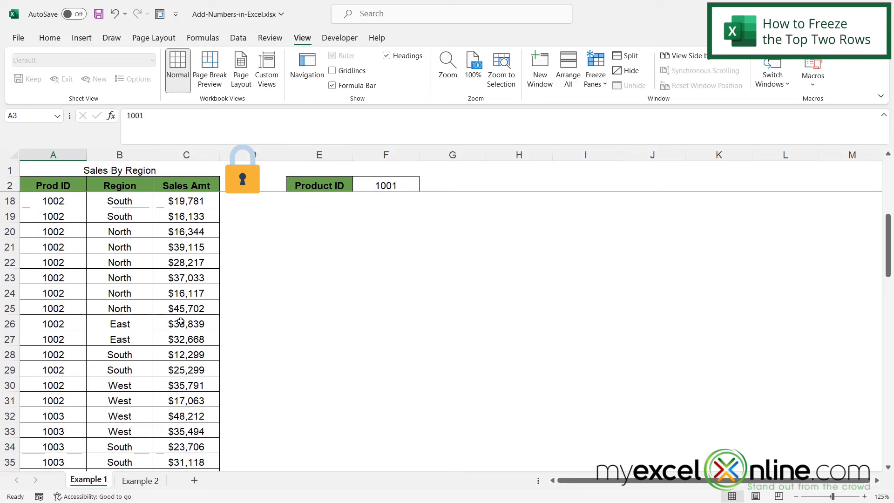
scroll(down, 3)
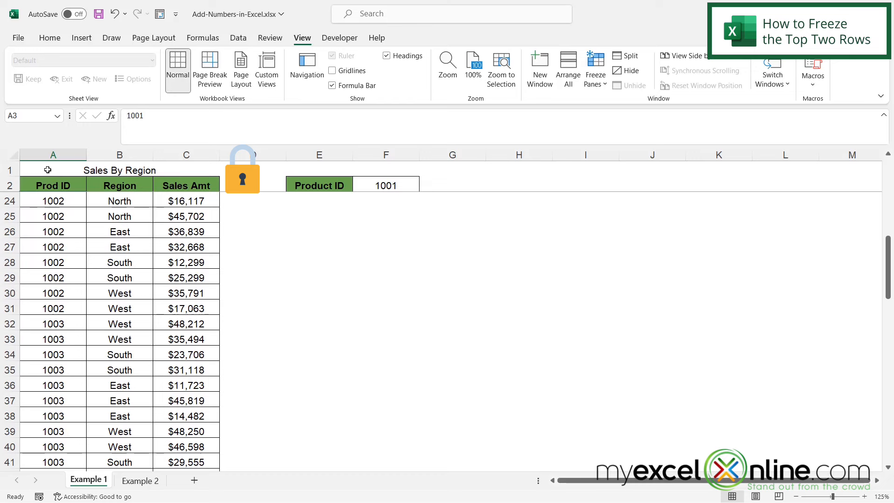